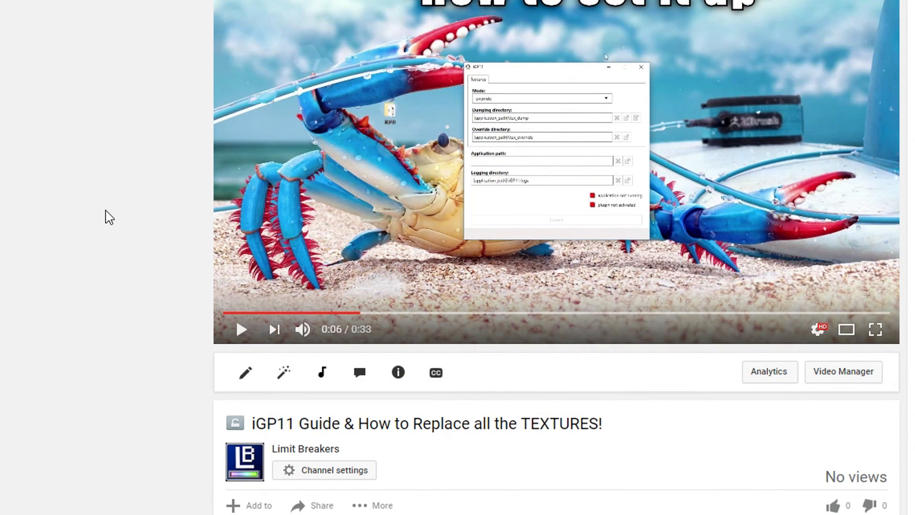
Read the guide video's description and download link, then move to the iGP11 folder.
scroll("down", 3)
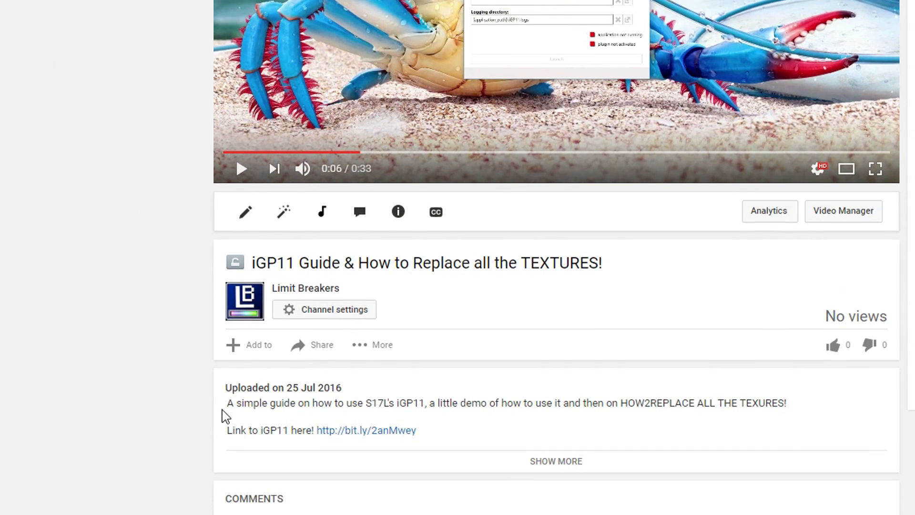
left_click(366, 430)
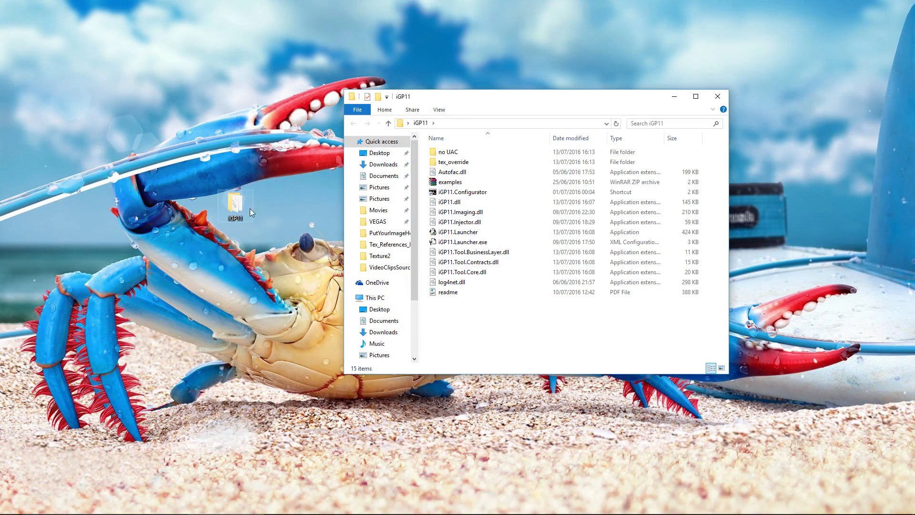
Launch iGP11.Configurator from the iGP11 program folder.
left_click(461, 192)
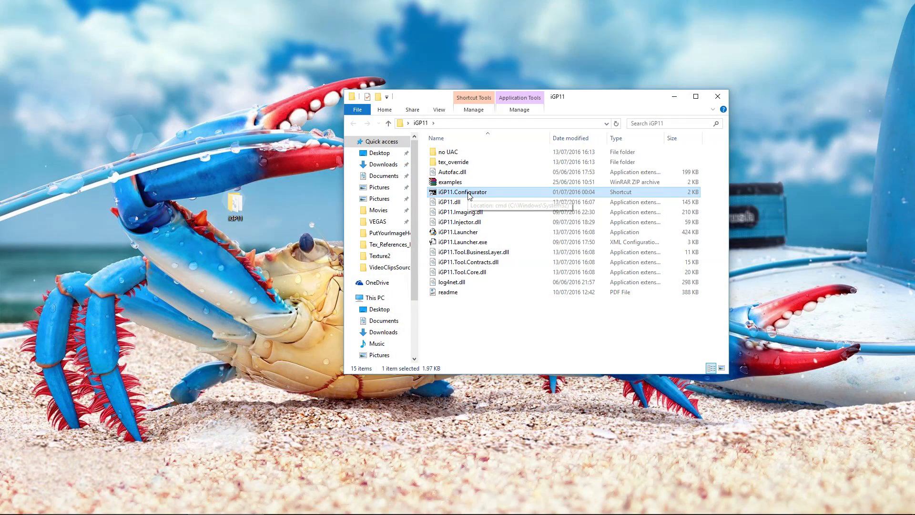
double_click(460, 192)
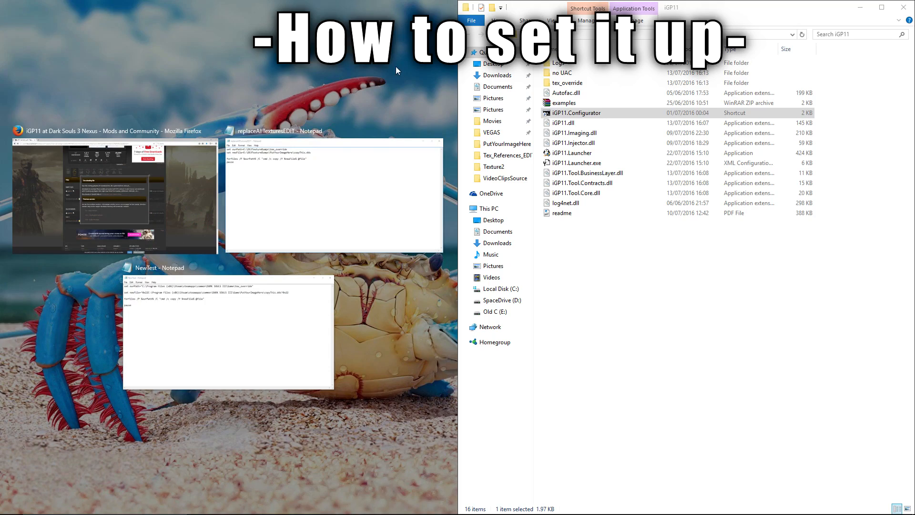
Point iGP11 at DarkSoulsIII.exe and open the game folder with tex_dump and tex_override.
double_click(577, 112)
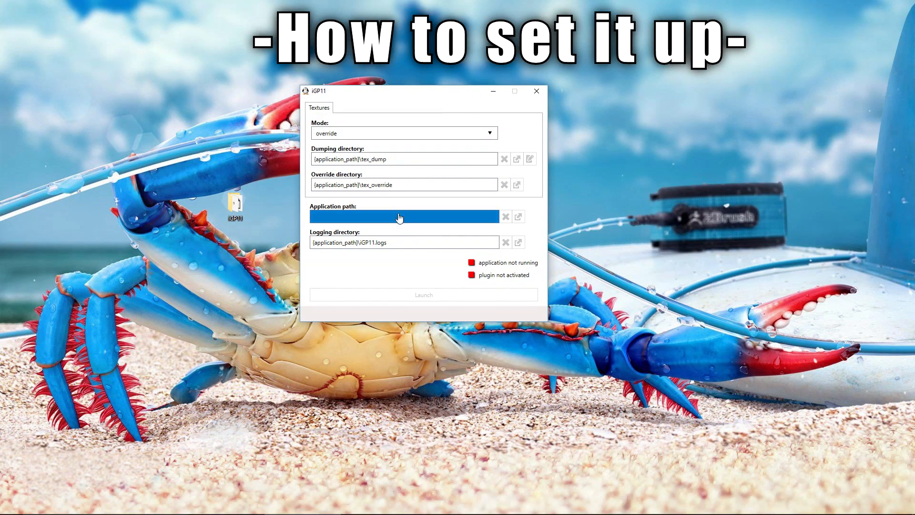
left_click(518, 217)
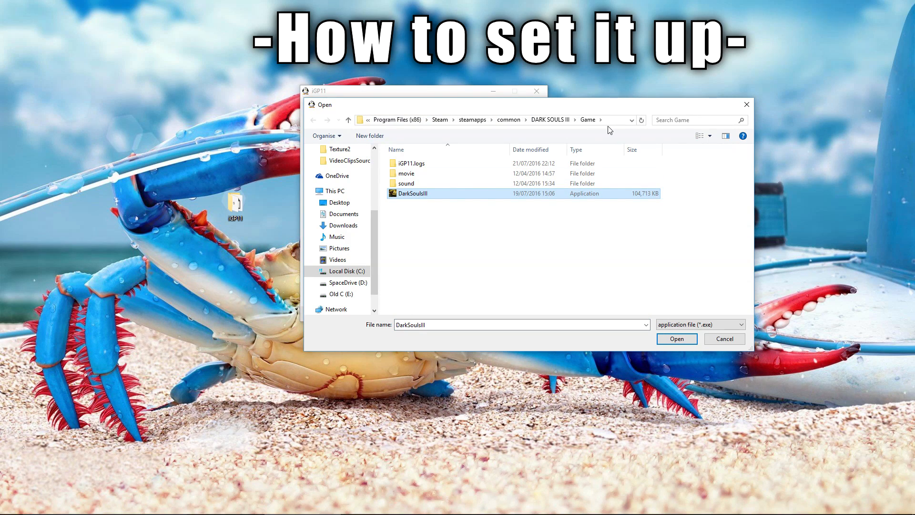
left_click(676, 339)
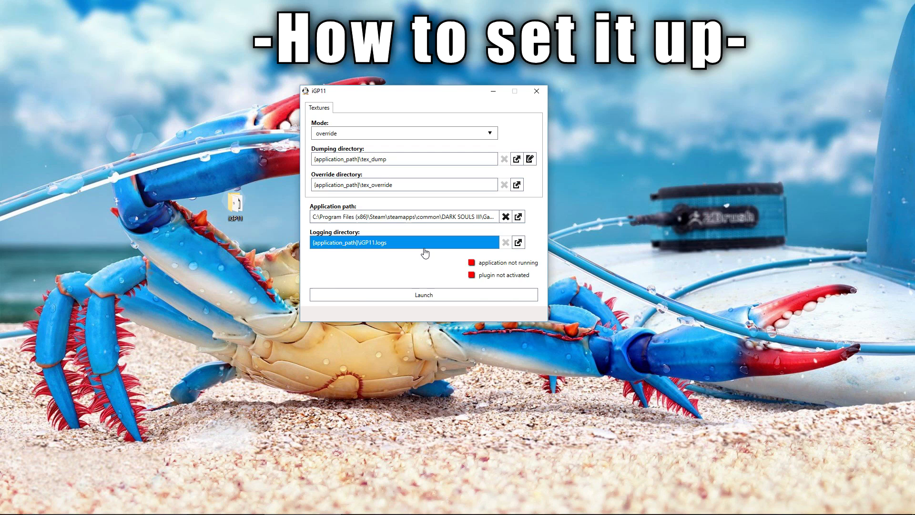
left_click(402, 159)
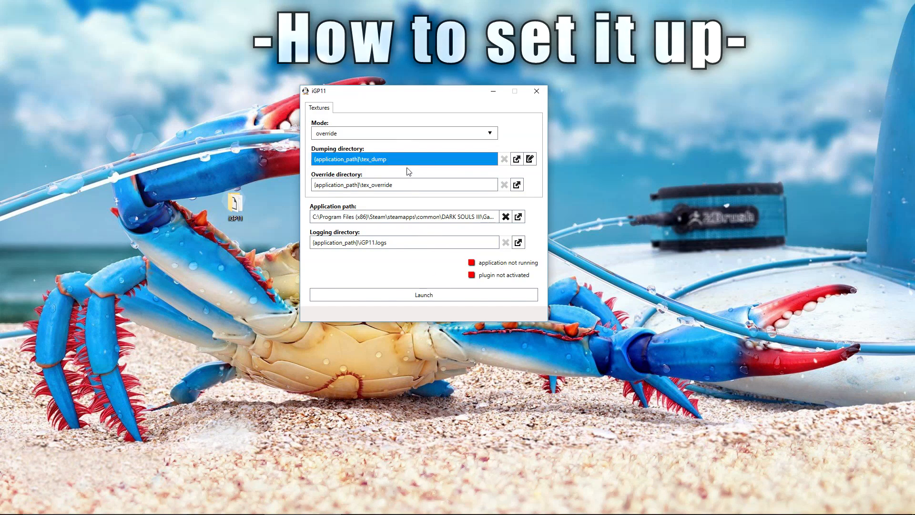
left_click(402, 184)
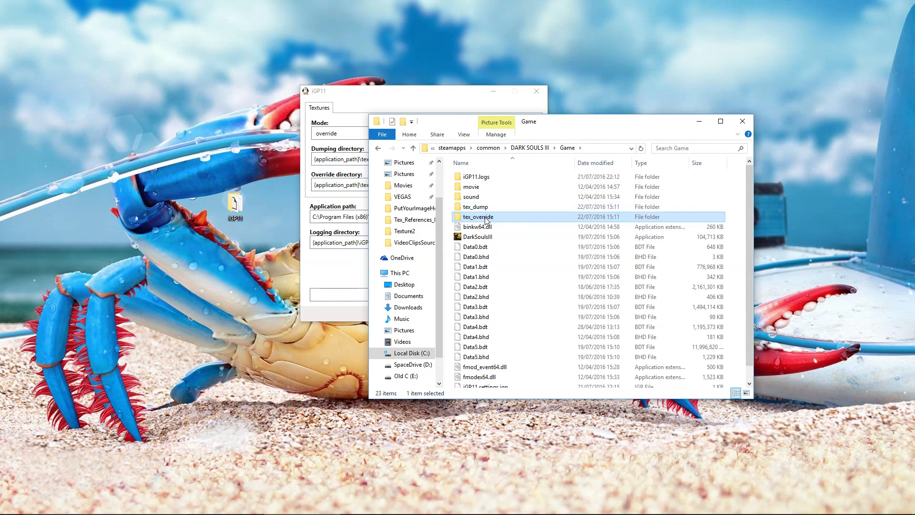
left_click(475, 207)
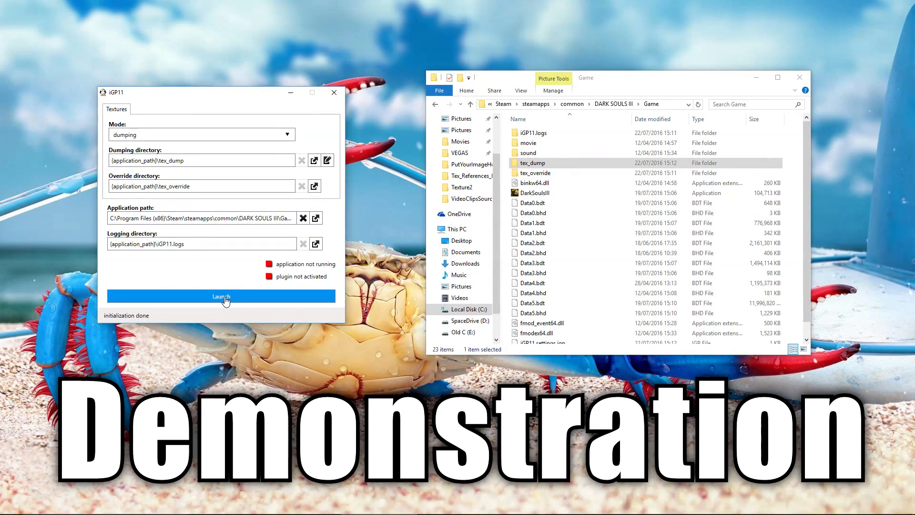
Launch Dark Souls III in dumping mode and open the tex_dump folder to watch textures arrive.
left_click(220, 296)
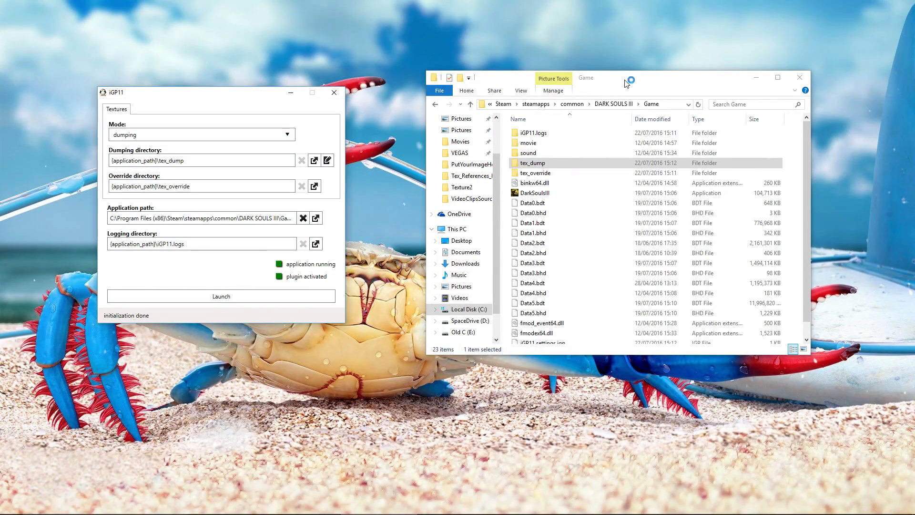
left_click(220, 295)
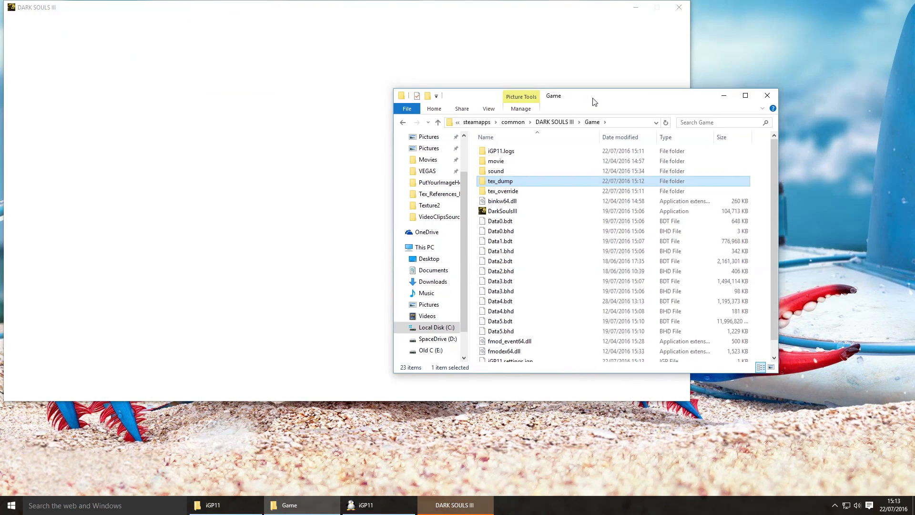
double_click(501, 181)
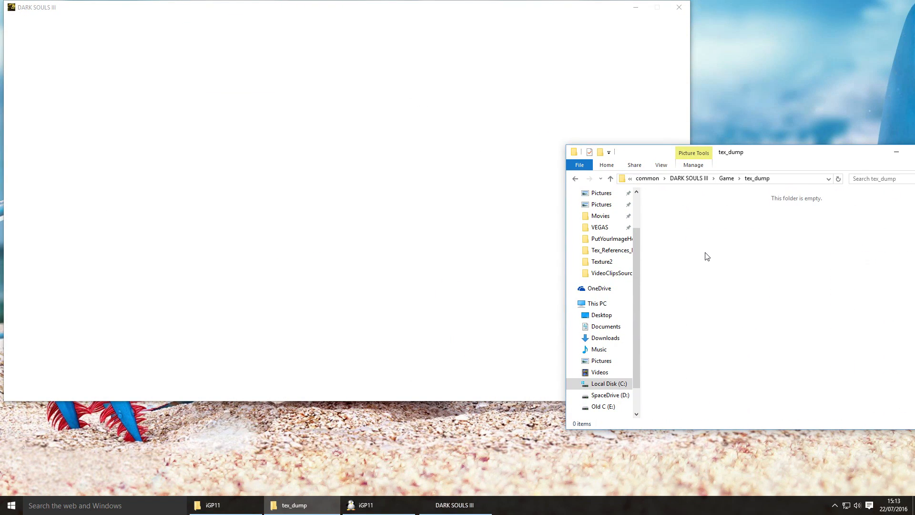
mouse_move(542, 139)
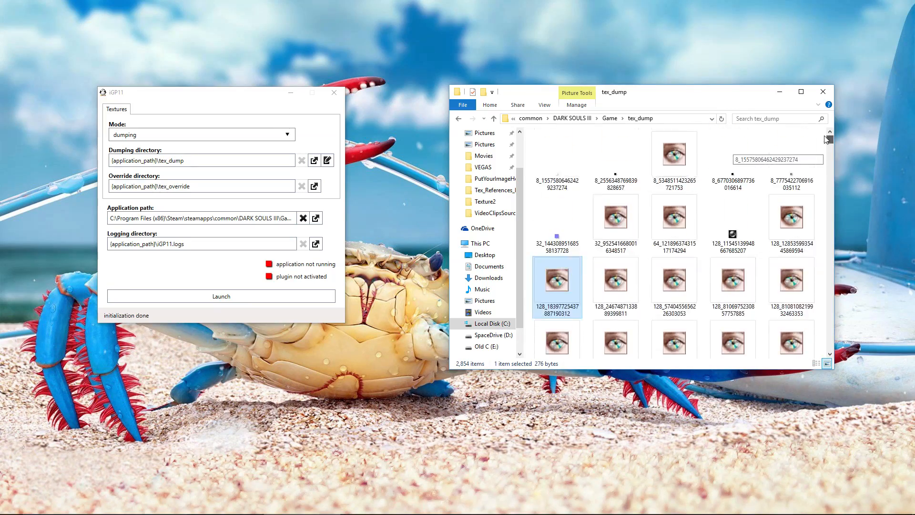
Open the Bandai Namco .dds texture from tex_dump in Adobe Photoshop CC 2015.
left_click(802, 91)
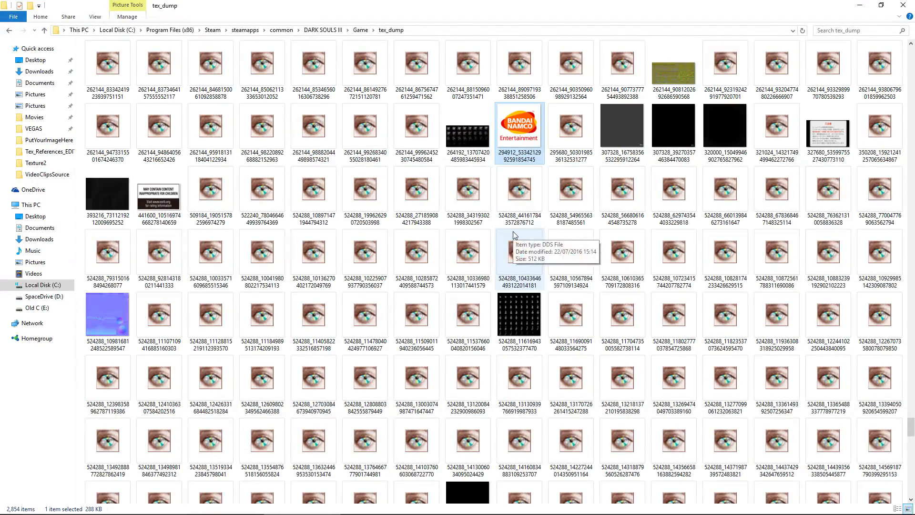
right_click(518, 125)
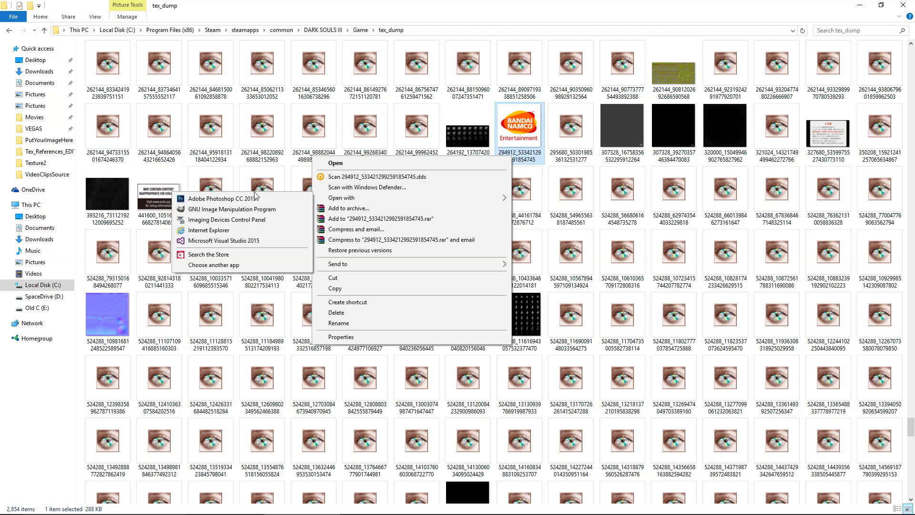
left_click(220, 198)
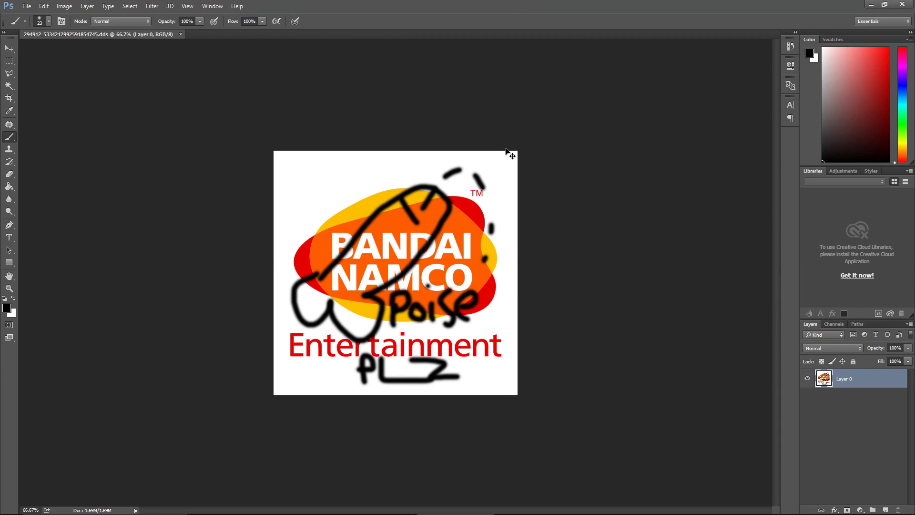
mouse_move(282, 210)
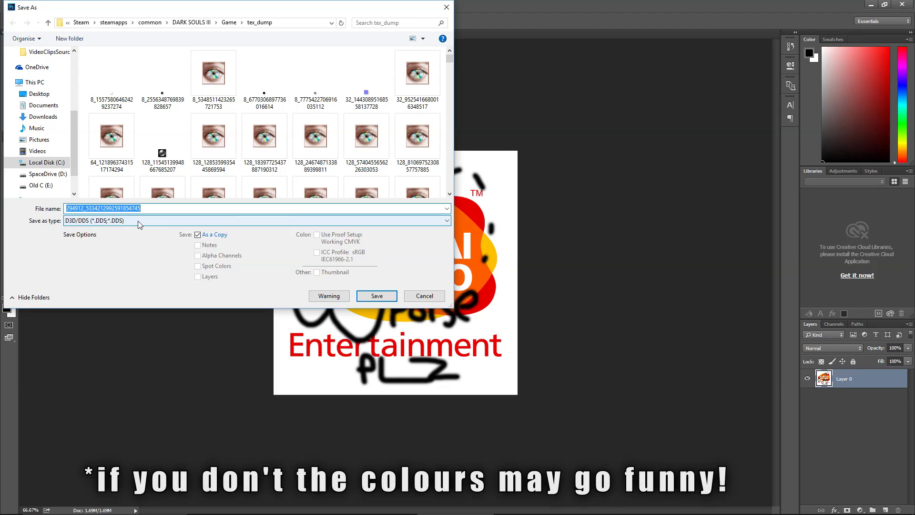
Save the scribbled Bandai Namco logo back over the original as a D3D/DDS texture.
left_click(375, 295)
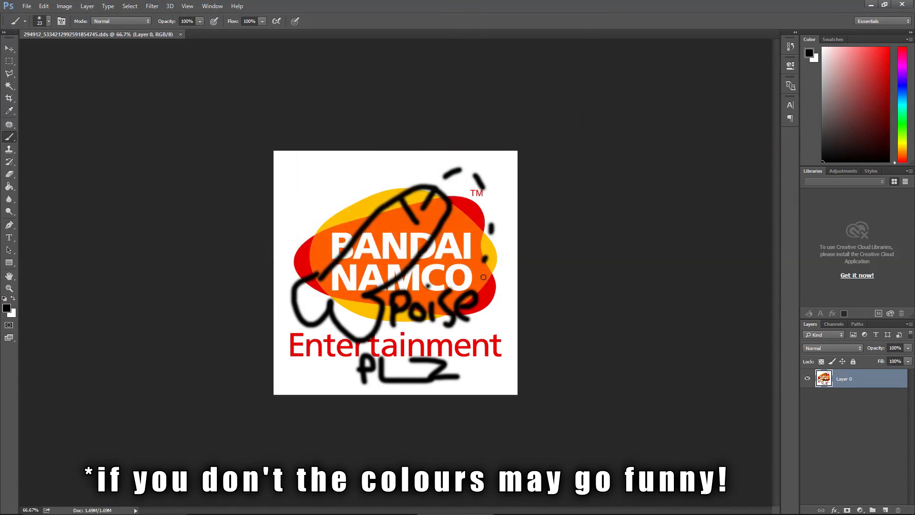
left_click(474, 135)
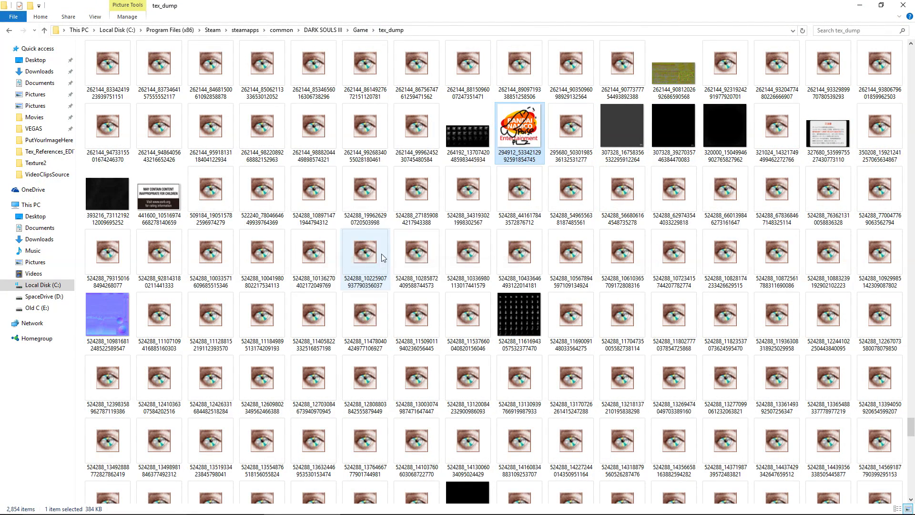
Go up to the Game folder and open tex_override holding the edited texture.
left_click(361, 30)
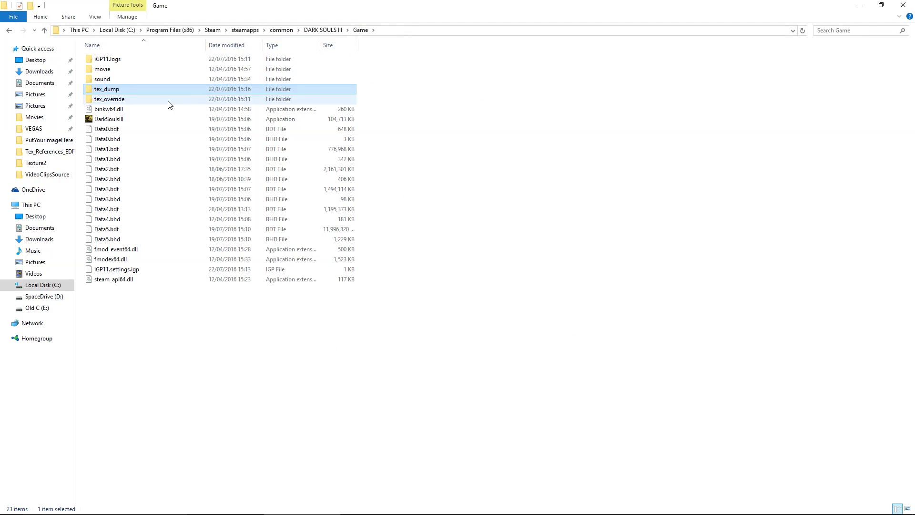
double_click(109, 98)
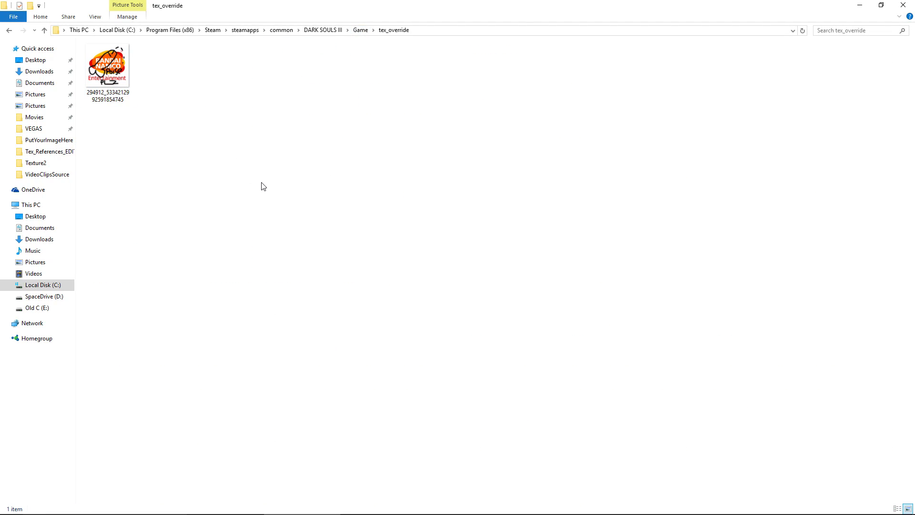
mouse_move(859, 5)
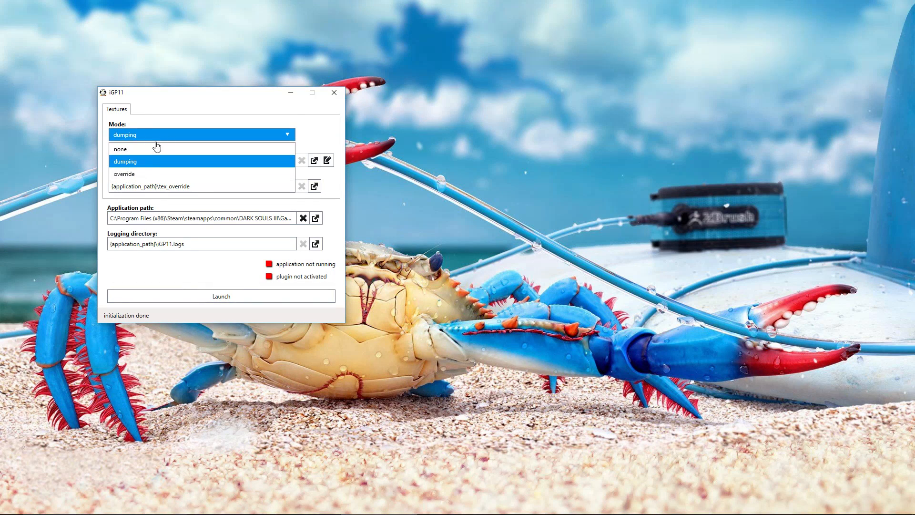
Switch iGP11's Mode to override and minimize its window.
left_click(124, 174)
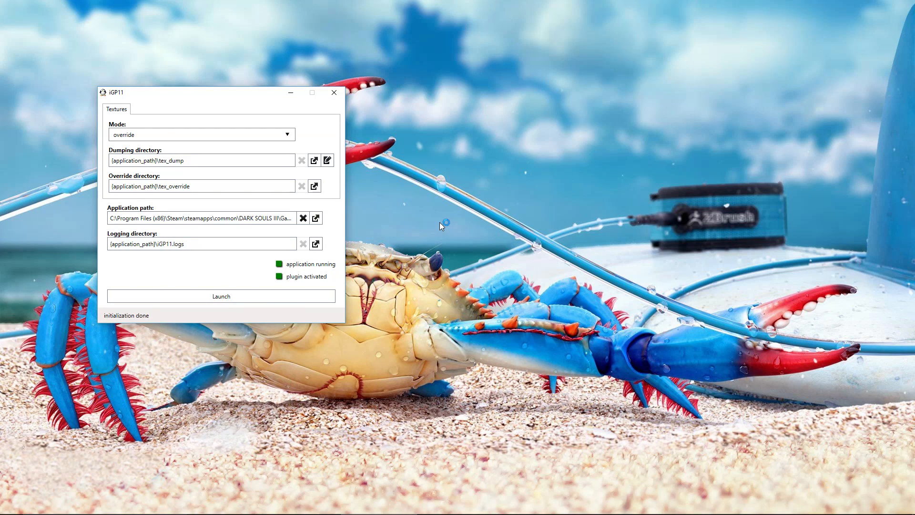
left_click(220, 296)
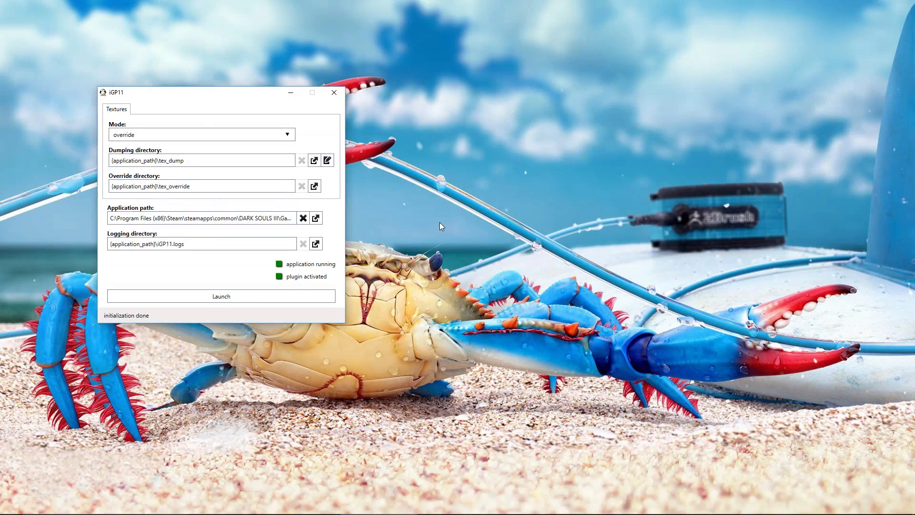
left_click(201, 134)
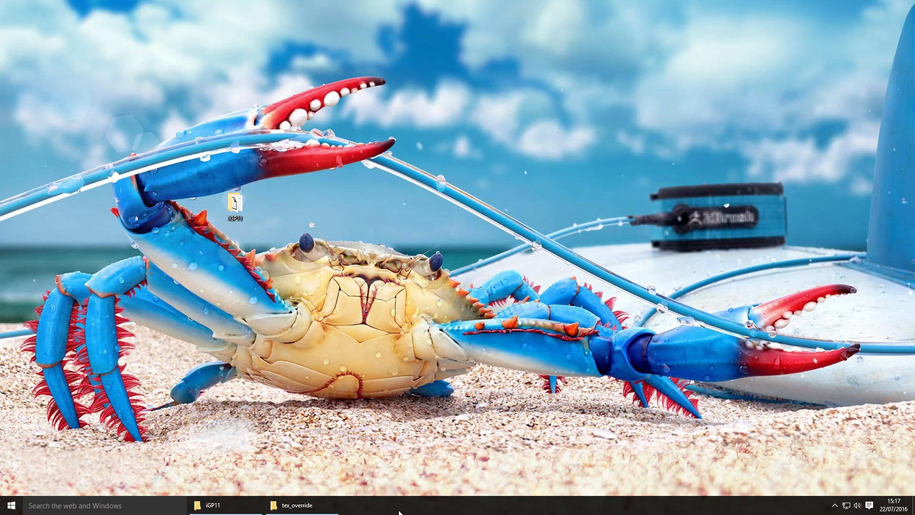
Create a PutYourImageHere folder in the Dark Souls III Game folder and open it.
left_click(297, 505)
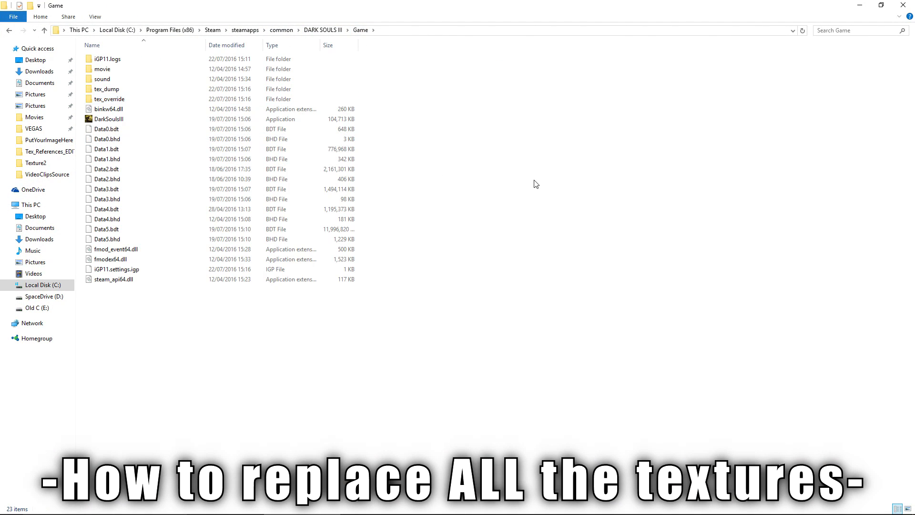
right_click(534, 183)
type("PutYourImage")
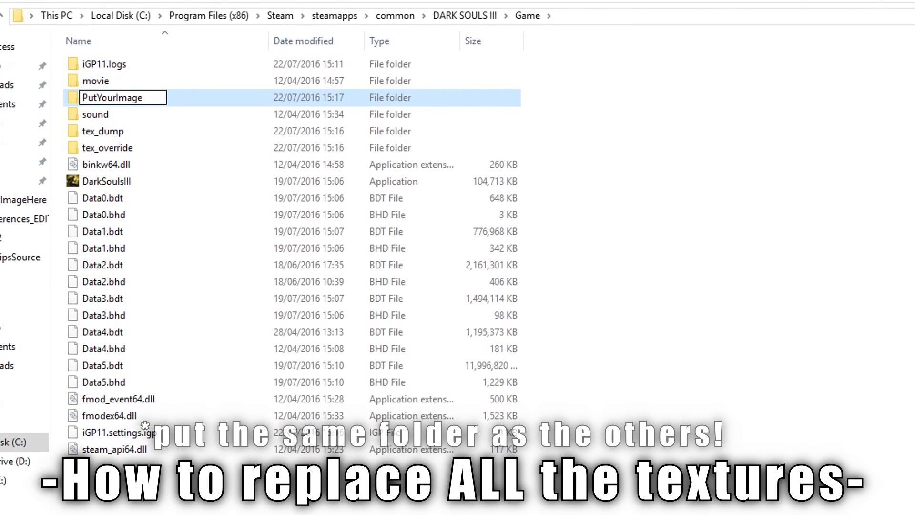
double_click(123, 97)
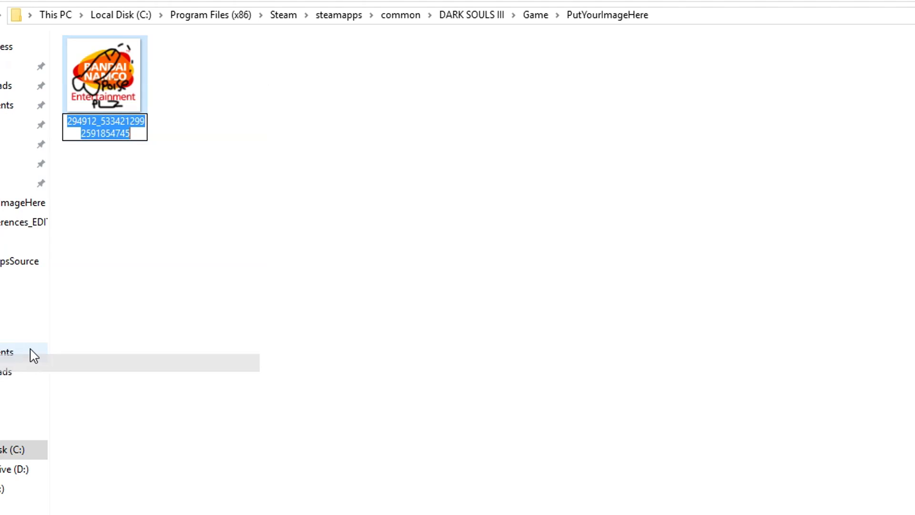
Rename the DDS image to copyThis, check its Properties, and return to the Game folder.
type("copyThis")
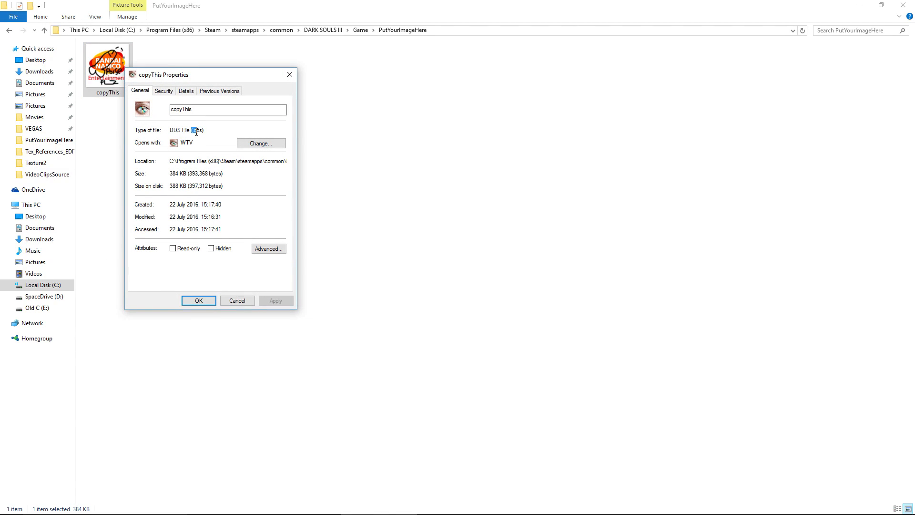
left_click(237, 301)
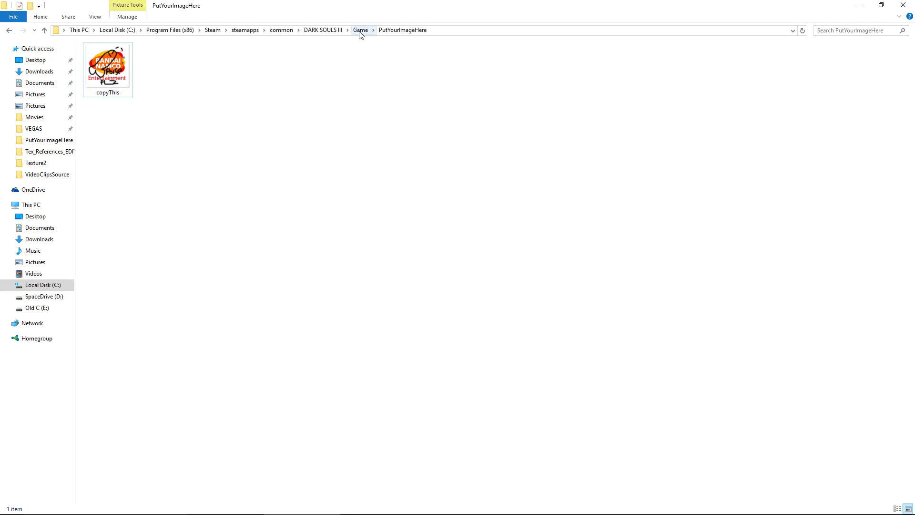
left_click(360, 30)
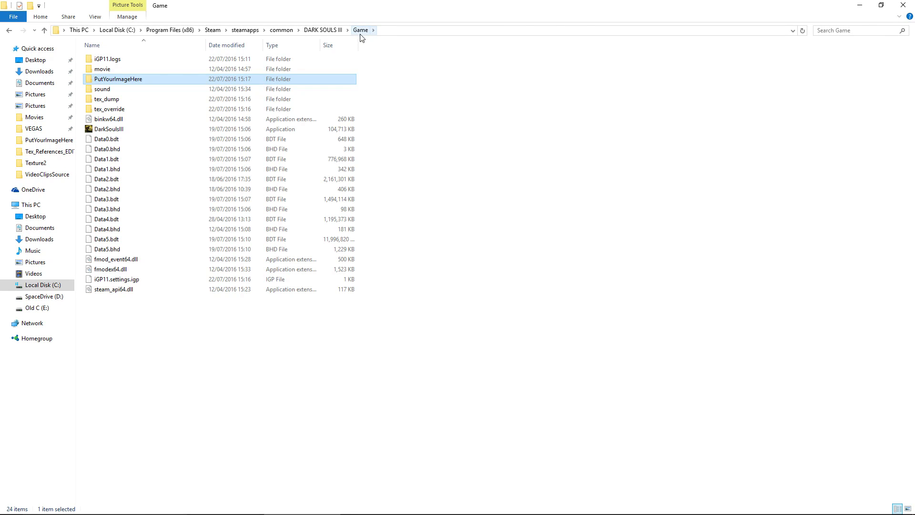
Select every texture in tex_dump and paste into tex_override, replacing the existing file.
double_click(107, 98)
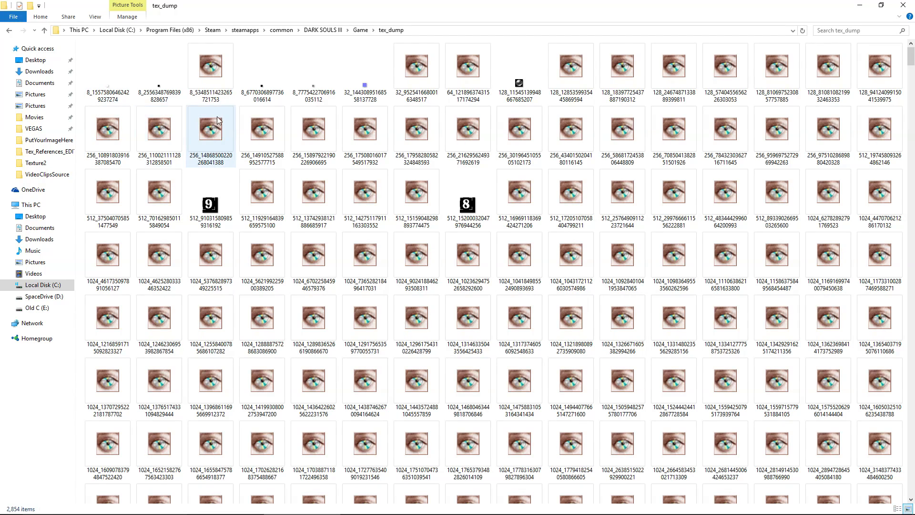
key("ctrl+a")
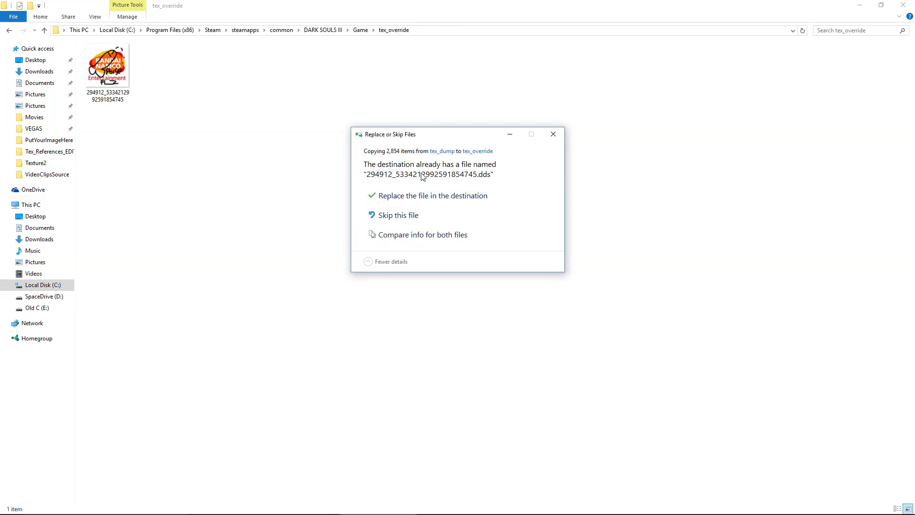
left_click(432, 196)
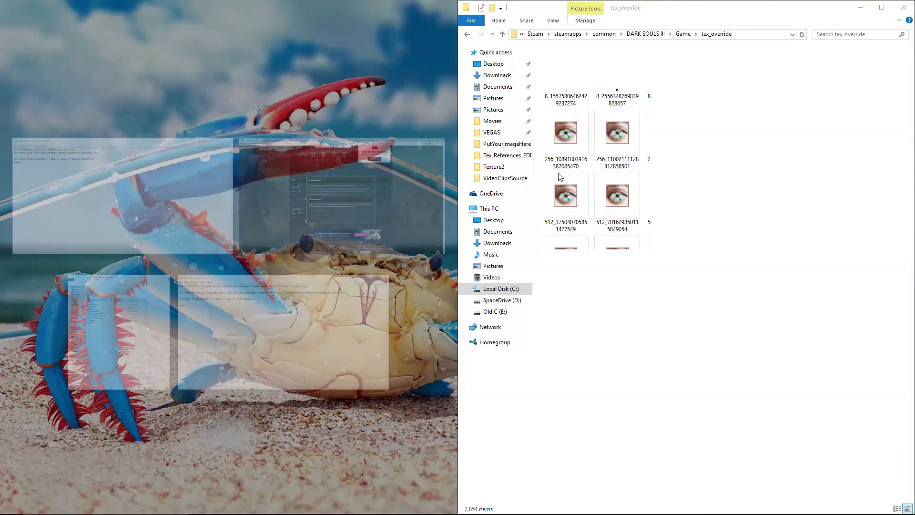
Write the set ourPath, set newFile, forfiles copy and pause lines, then begin Save As.
key("ctrl+a")
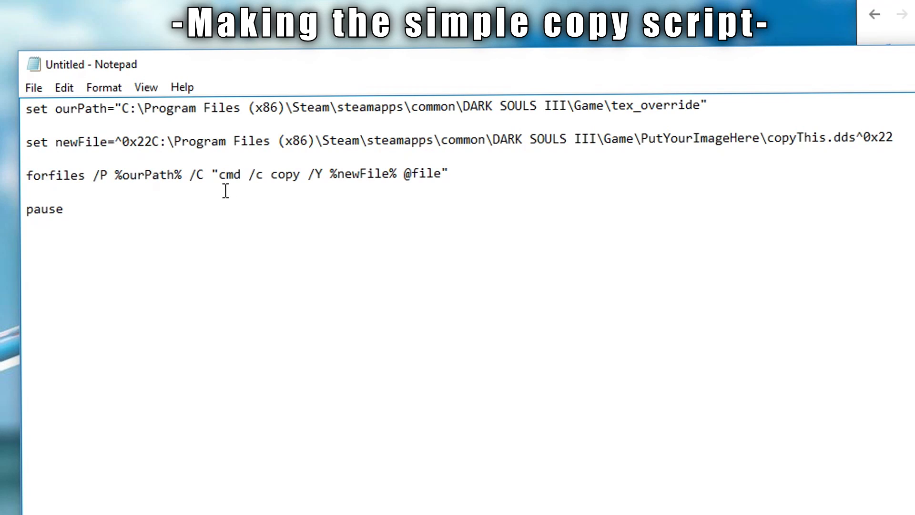
double_click(139, 141)
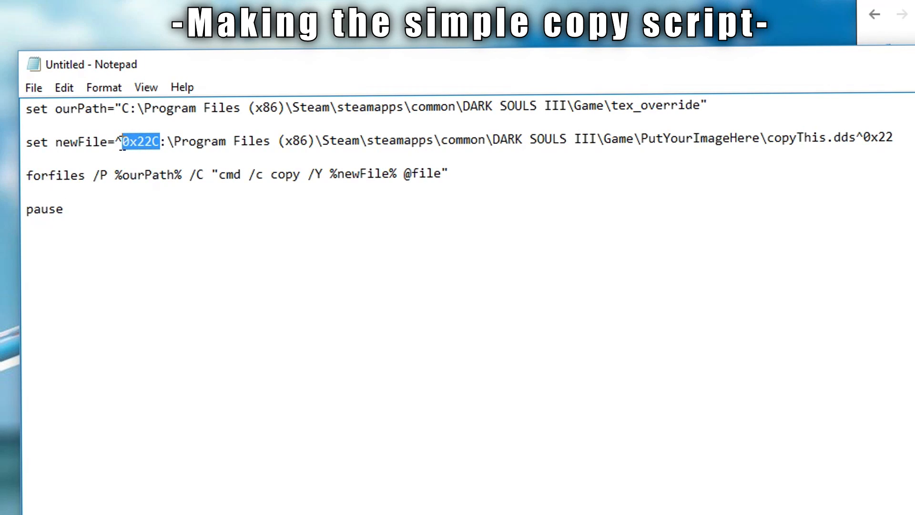
left_click(447, 175)
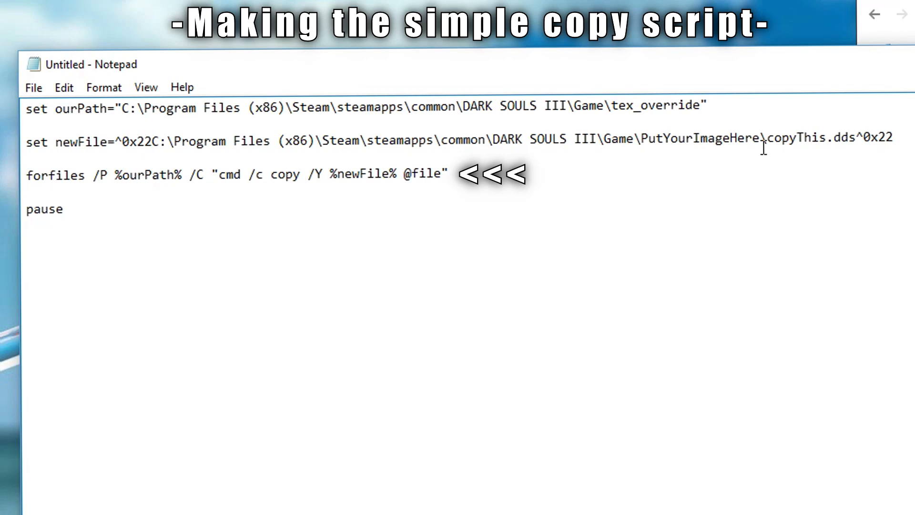
key("ctrl+a")
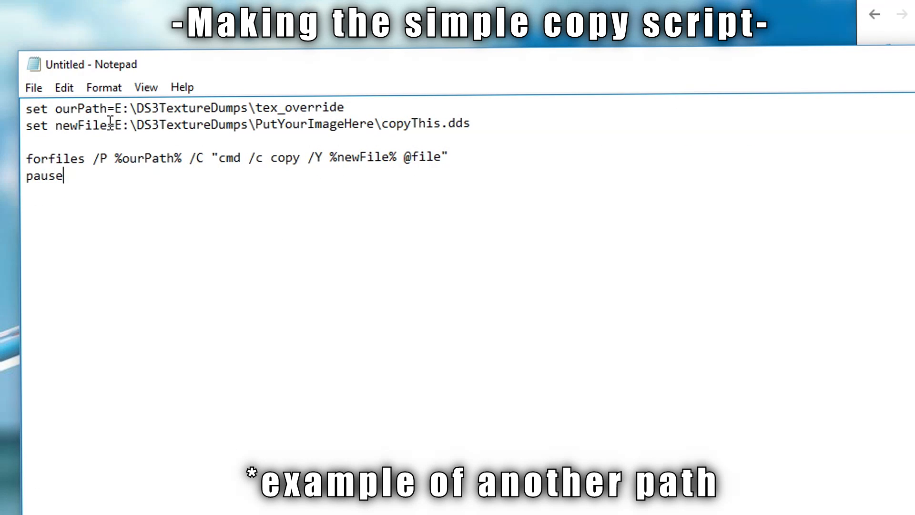
left_click(283, 295)
type("c")
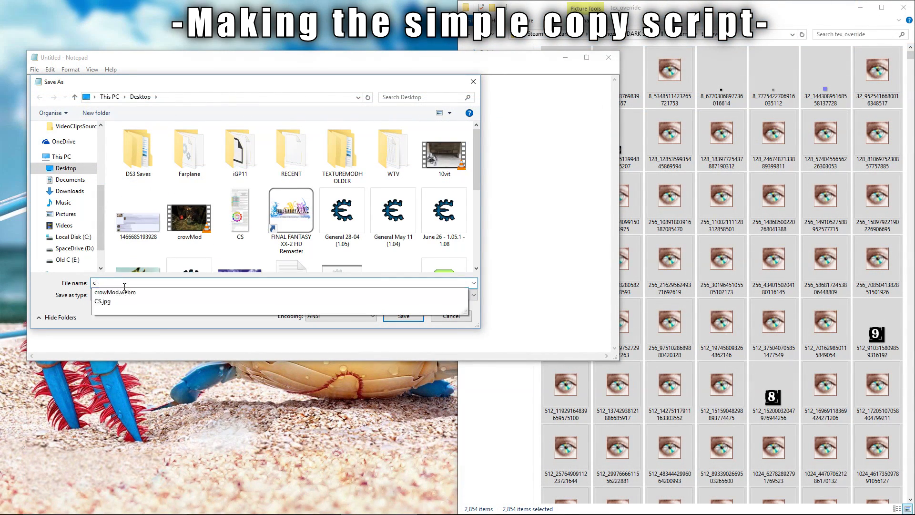
Save the script to the Desktop as All Files named COPYALLTHETHINGS.CMD.
type("ReplaceAllFiles")
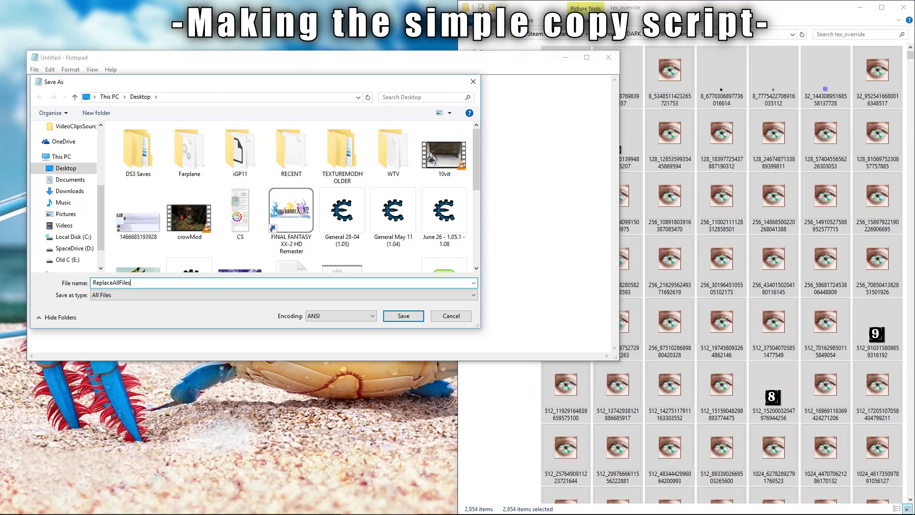
type("COPYALLTHE")
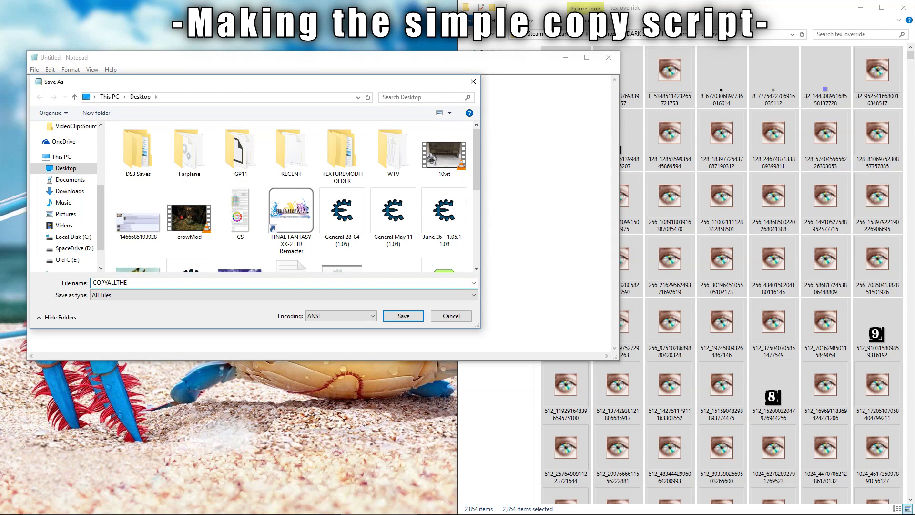
type("THINGS.CMB")
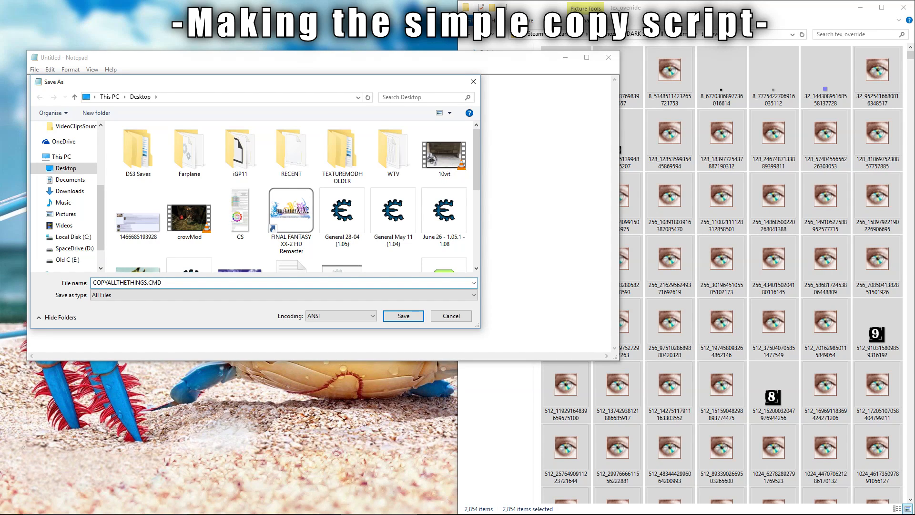
left_click(402, 316)
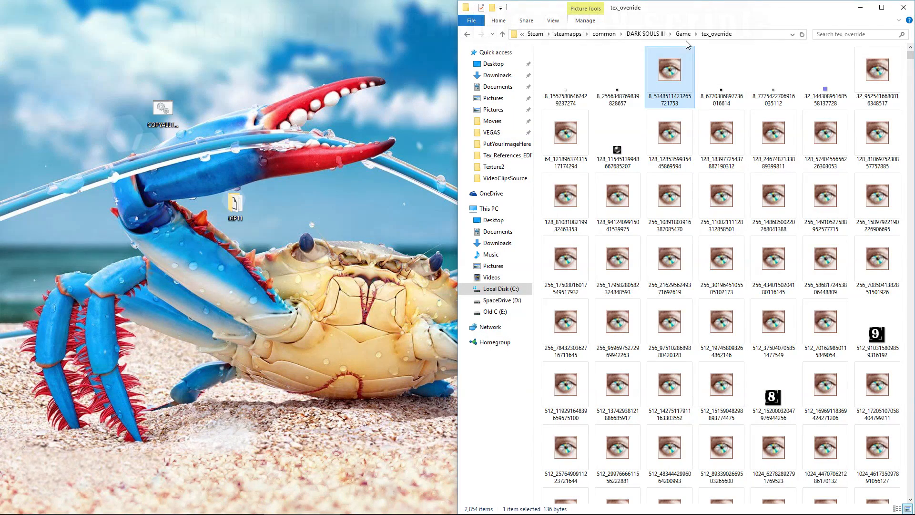
Scroll through tex_override watching thumbnails change to the Bandai Namco image as the script runs.
left_click(506, 144)
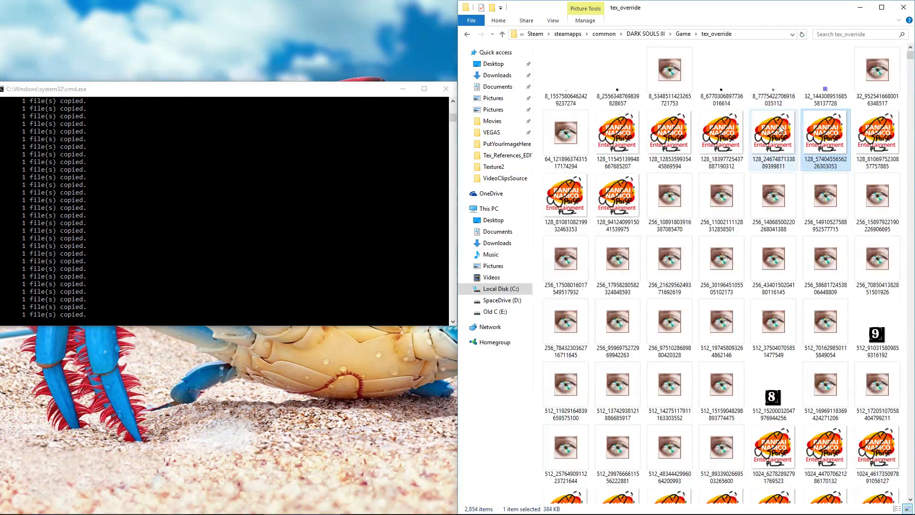
scroll("down", 3)
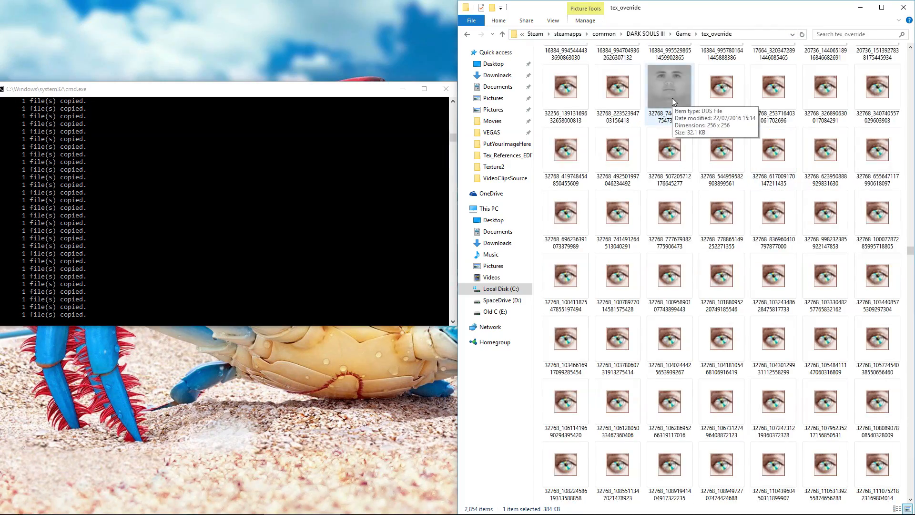
scroll("down", 3)
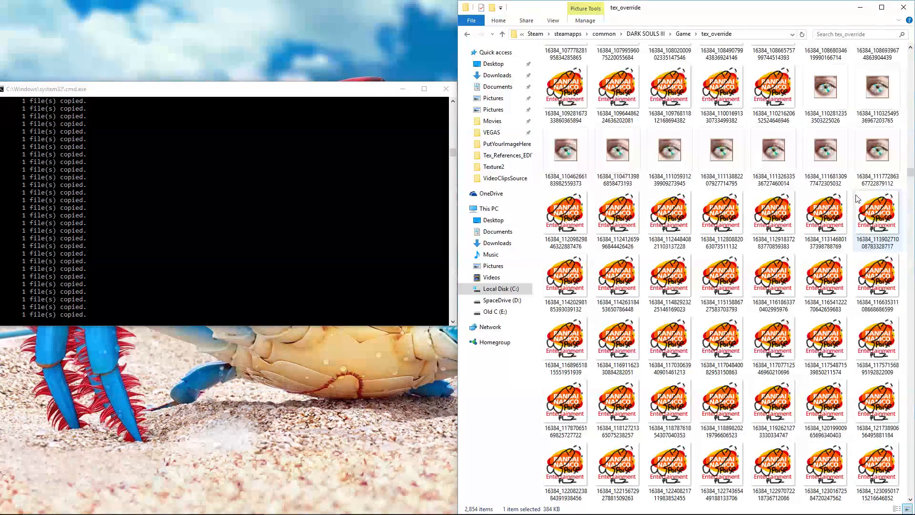
scroll("down", 3)
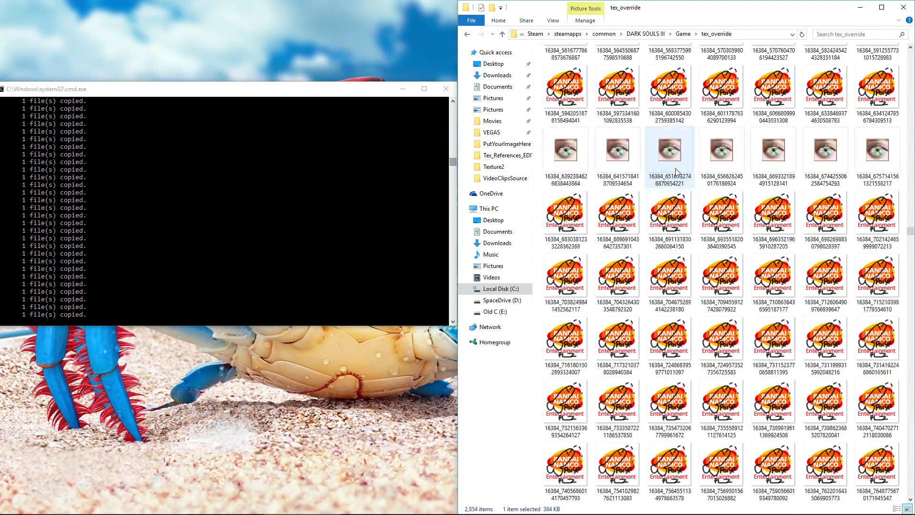
scroll("down", 3)
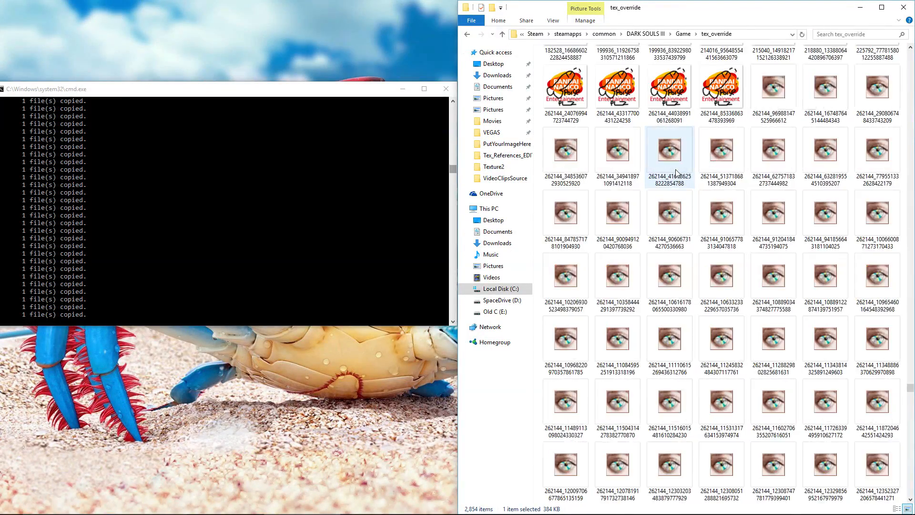
scroll("down", 3)
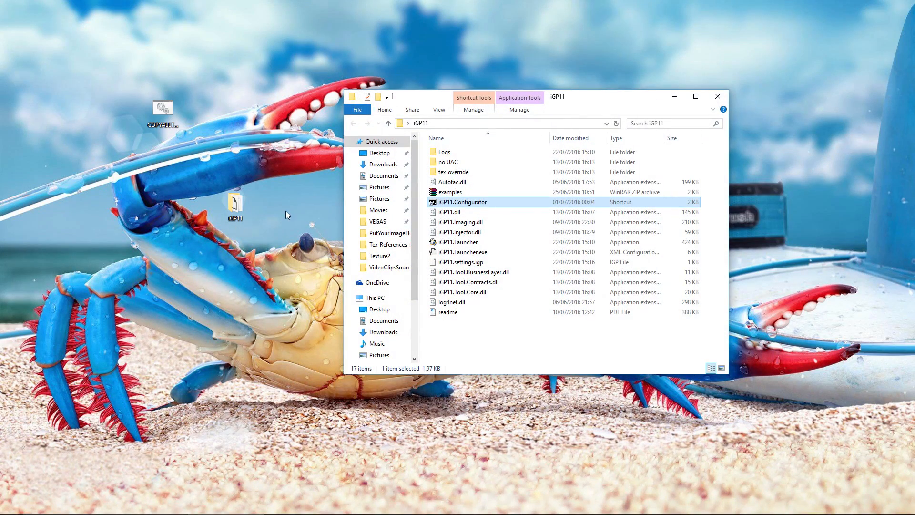
Run iGP11.Configurator past the security warning and confirm override mode with tex_override selected.
double_click(462, 202)
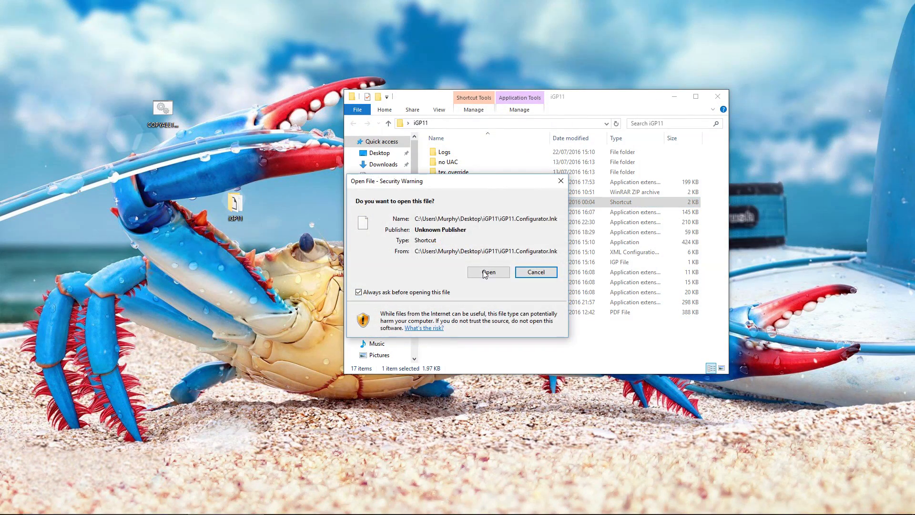
left_click(488, 272)
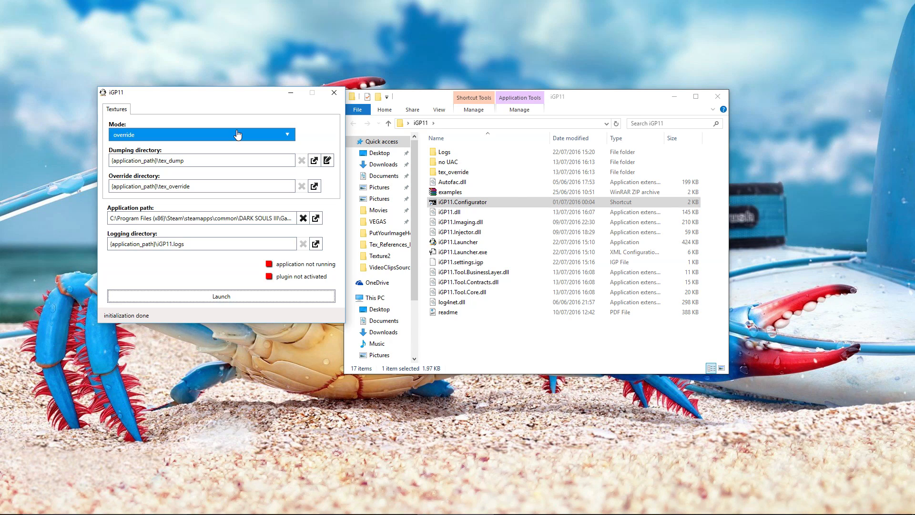
triple_click(201, 161)
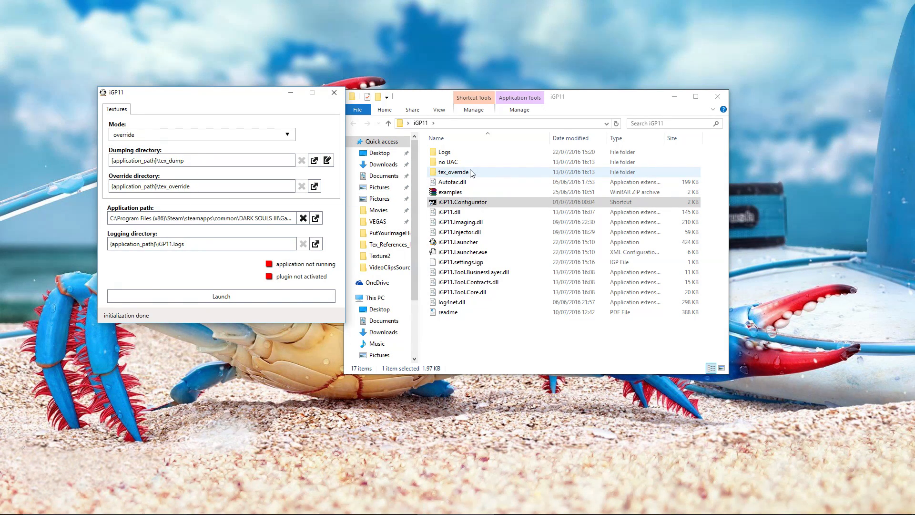
left_click(453, 172)
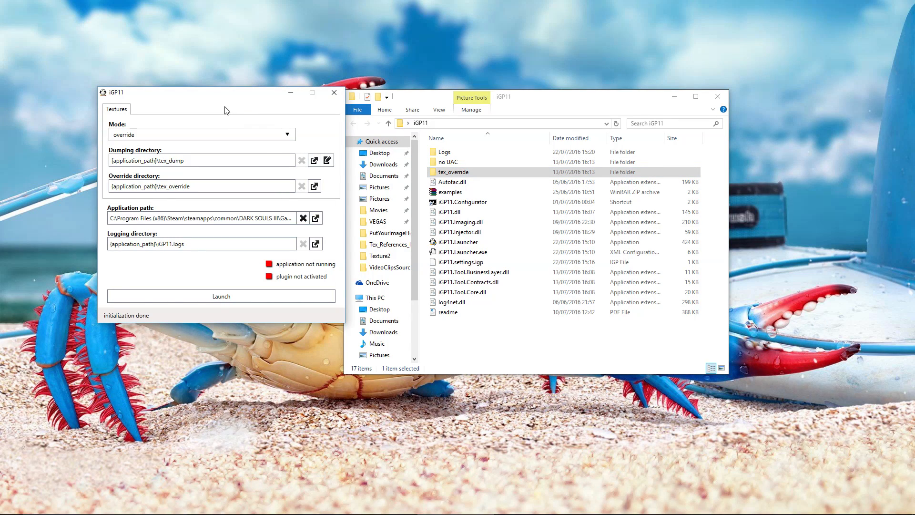
mouse_move(220, 295)
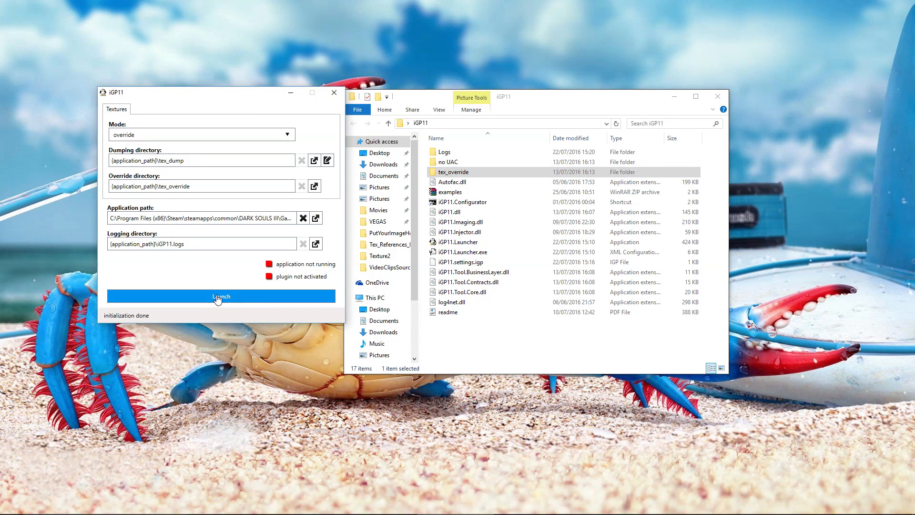
Launch Dark Souls III so the application runs with the plugin activated.
left_click(220, 297)
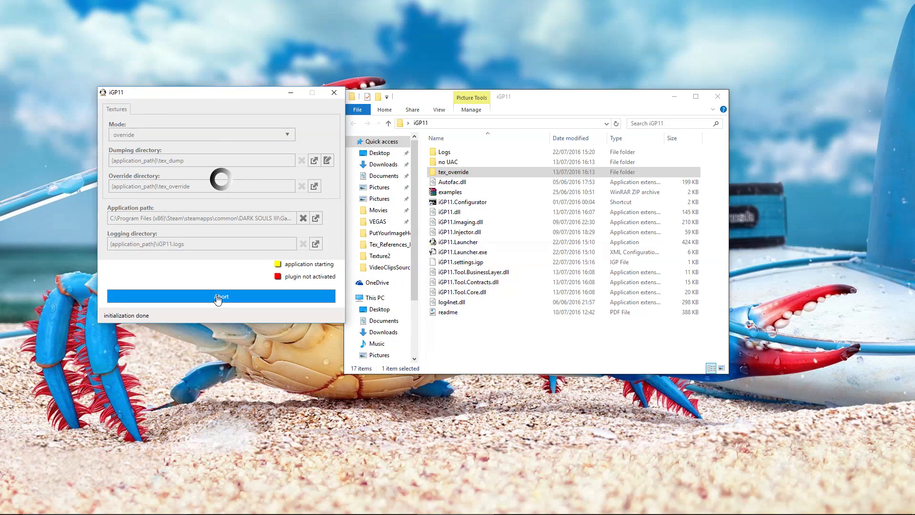
left_click(220, 295)
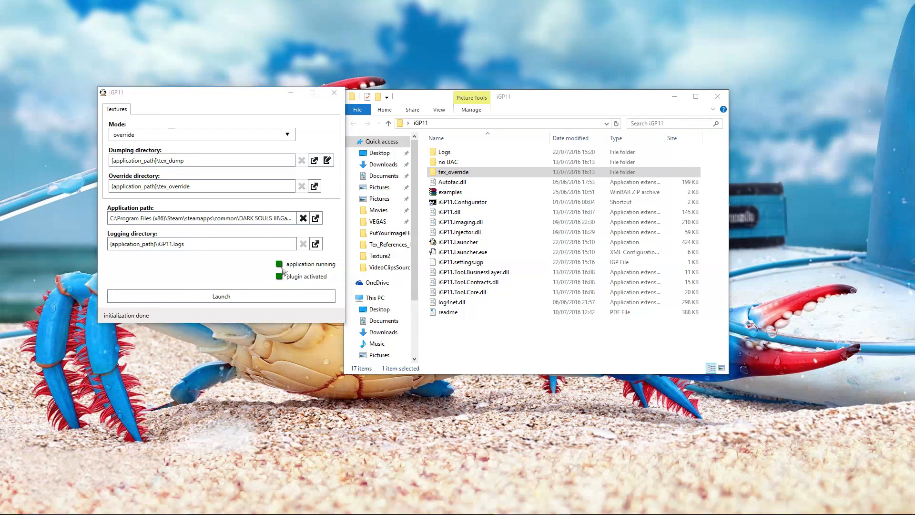
left_click(221, 295)
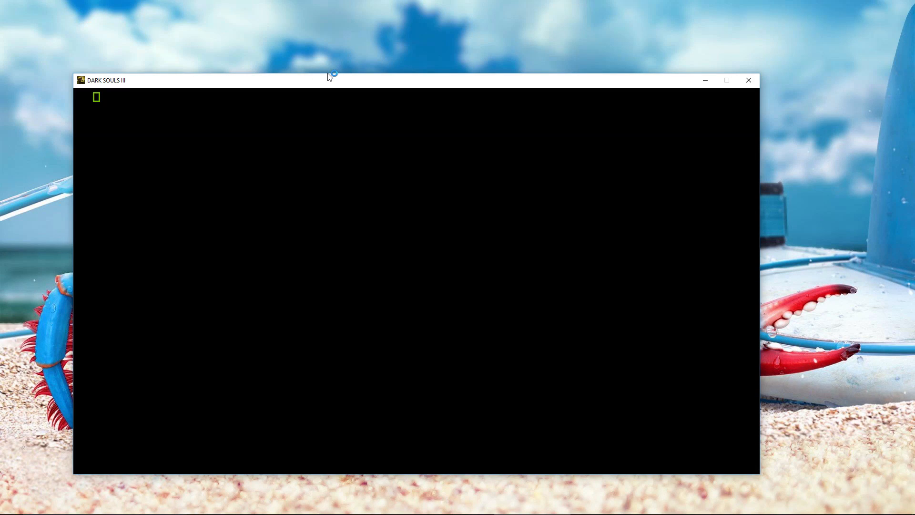
mouse_move(401, 181)
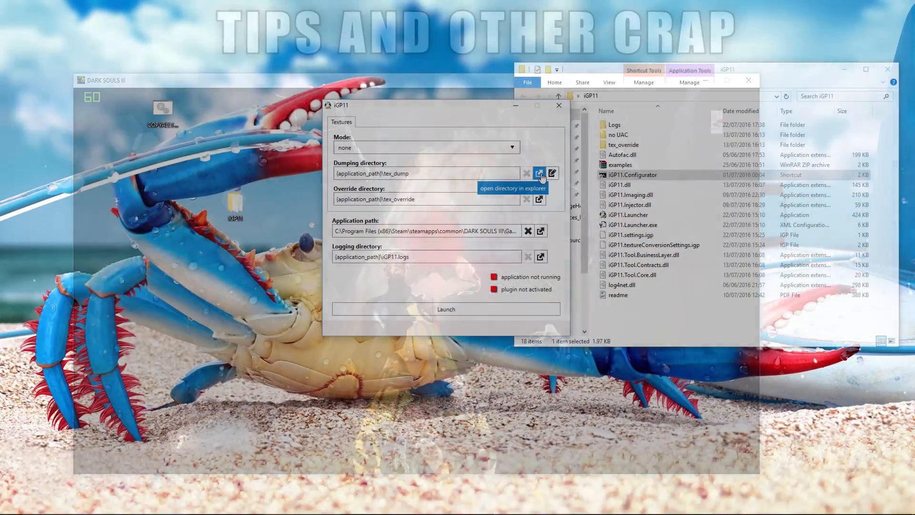
Browse the tex_dump folder's 2,854 dumped textures from the Dumping directory button.
left_click(540, 174)
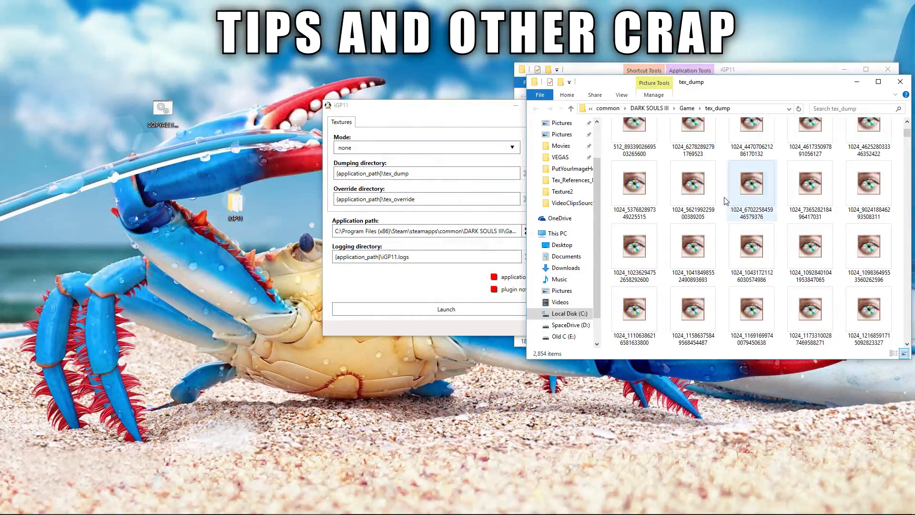
scroll("down", 3)
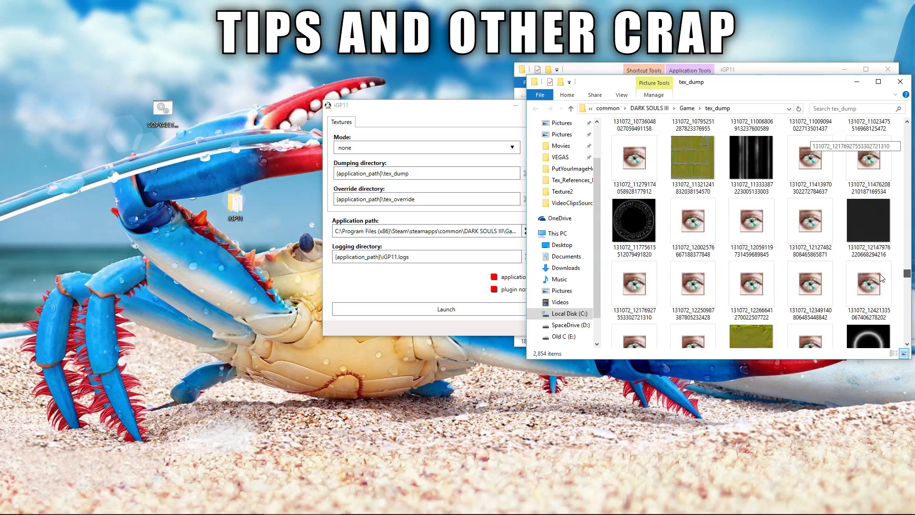
scroll("down", 3)
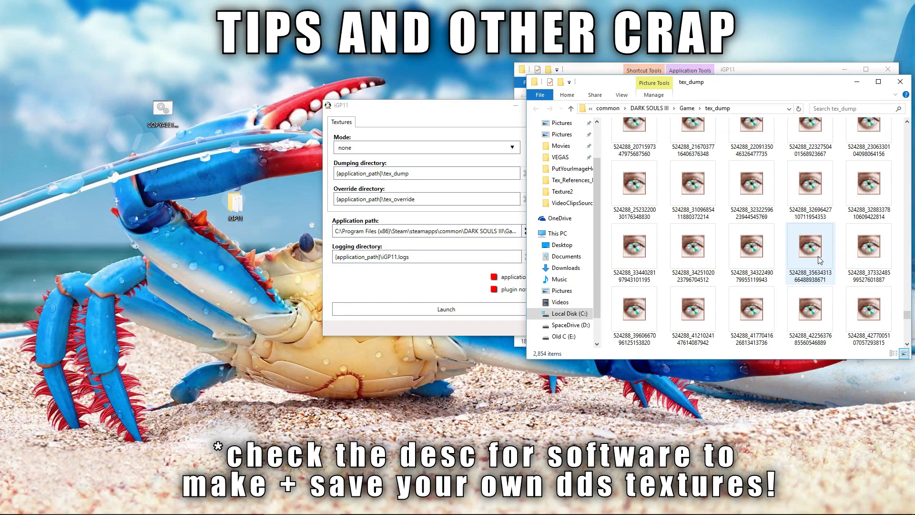
scroll("down", 3)
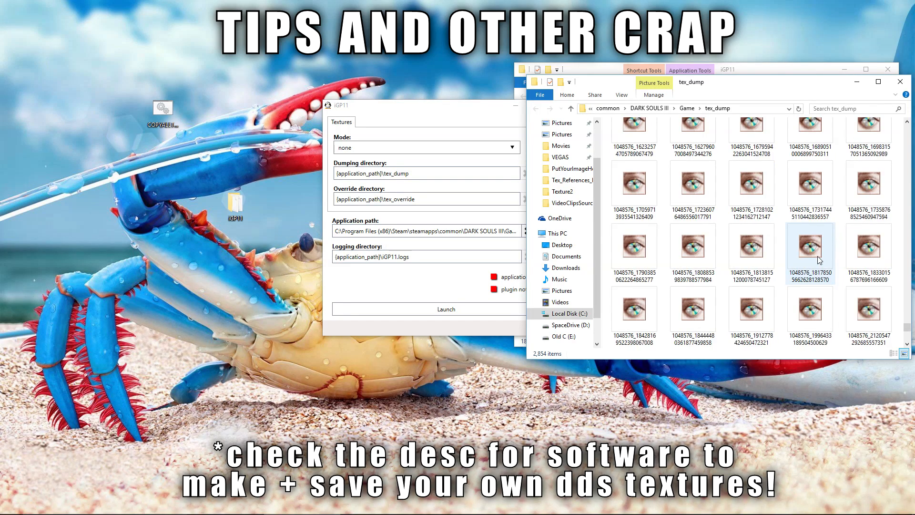
scroll("down", 3)
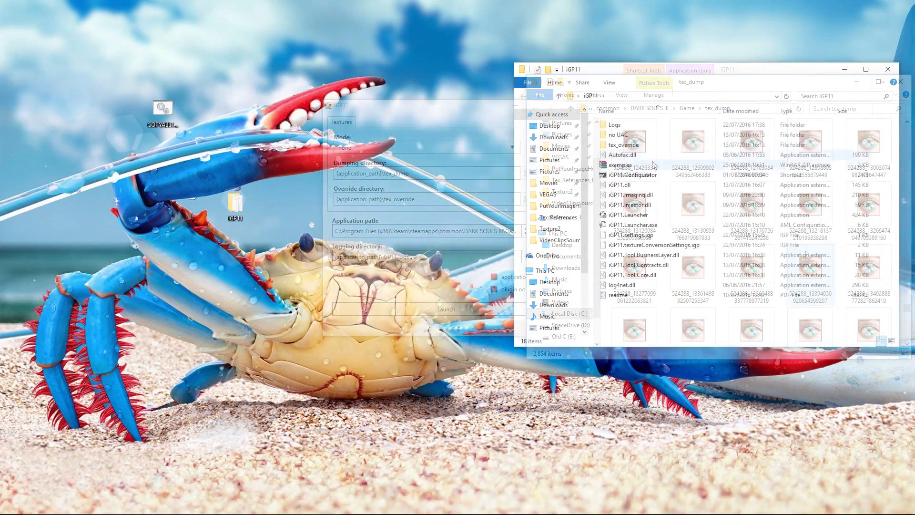
Reopen the configurator and convert a 1024 texture into PutYourImageHere beside copyThis.
double_click(631, 175)
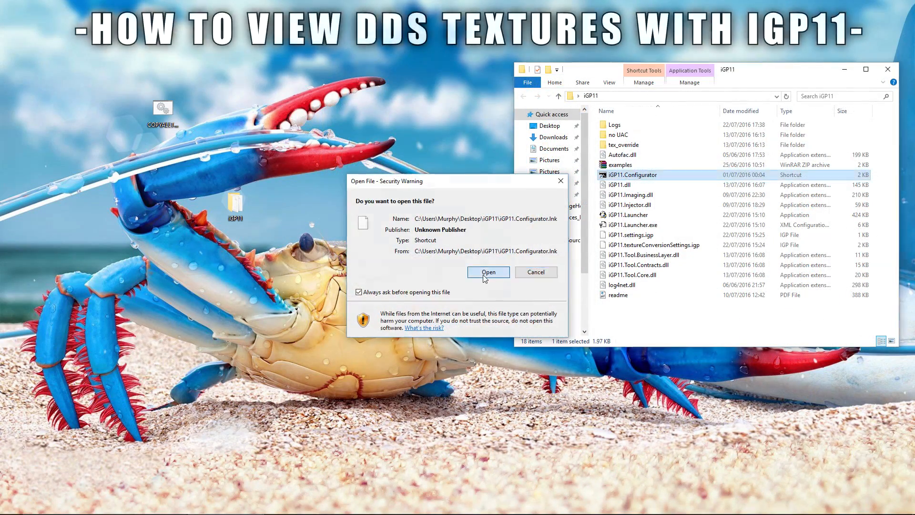
left_click(487, 271)
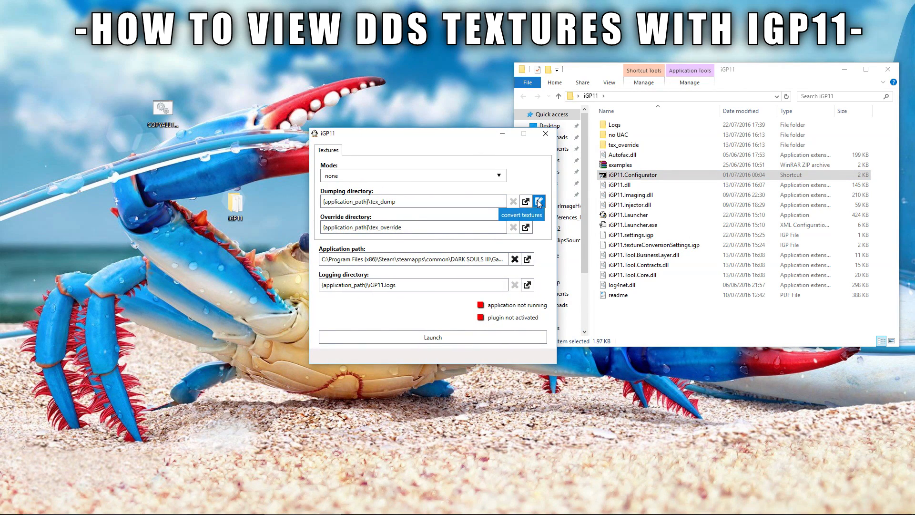
left_click(521, 215)
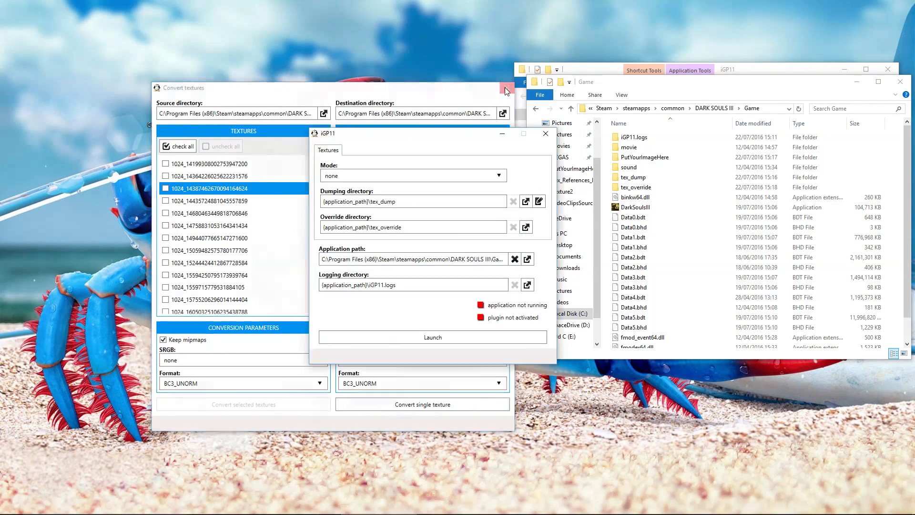
left_click(505, 88)
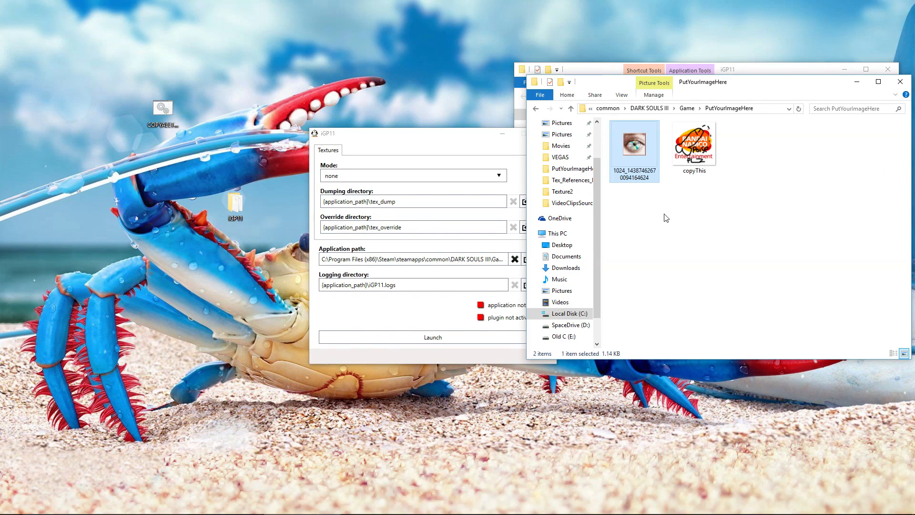